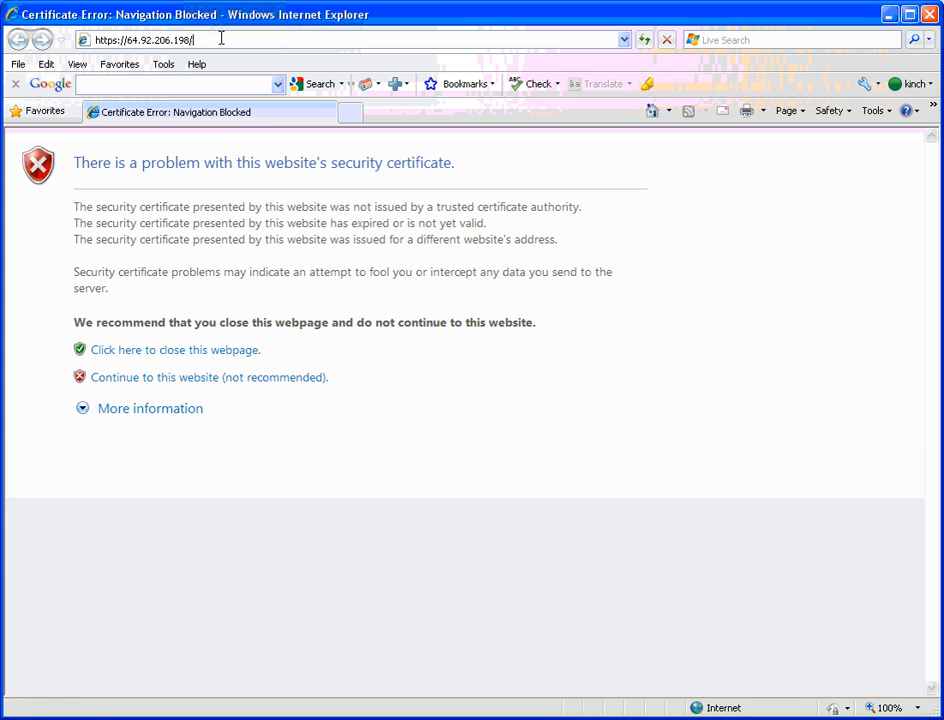
mouse_move(256, 349)
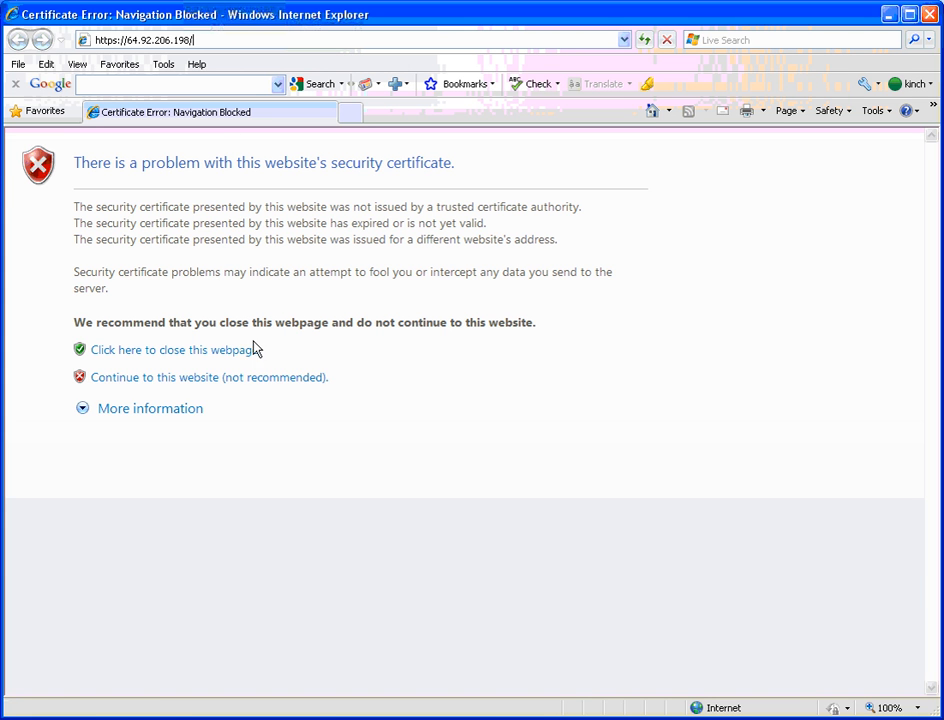
- Bypass the certificate warning and log in to the DRAC web console as root
left_click(208, 377)
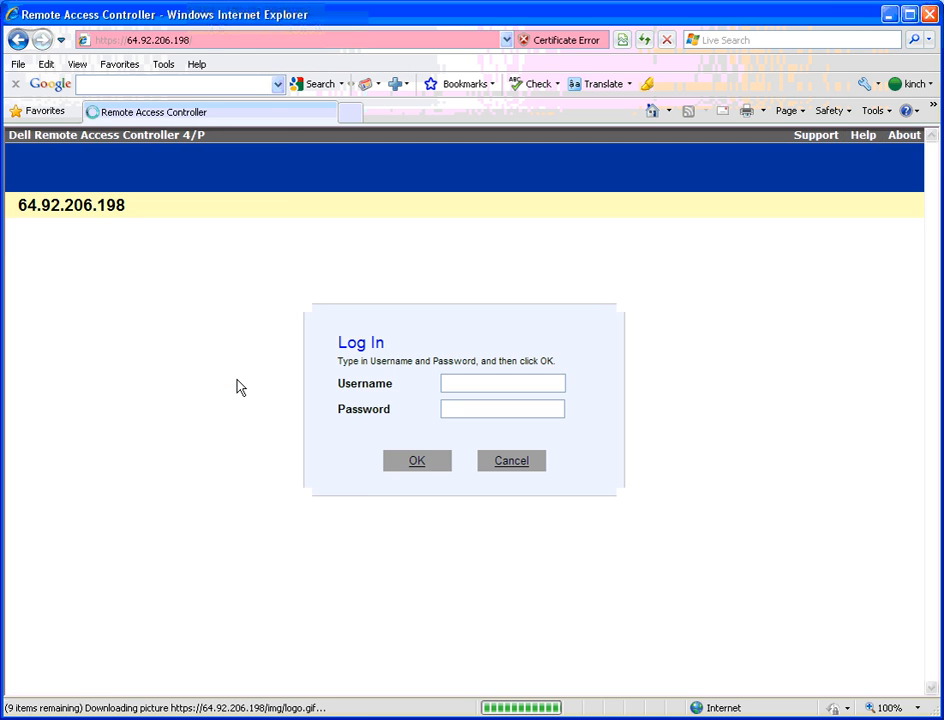
type("root")
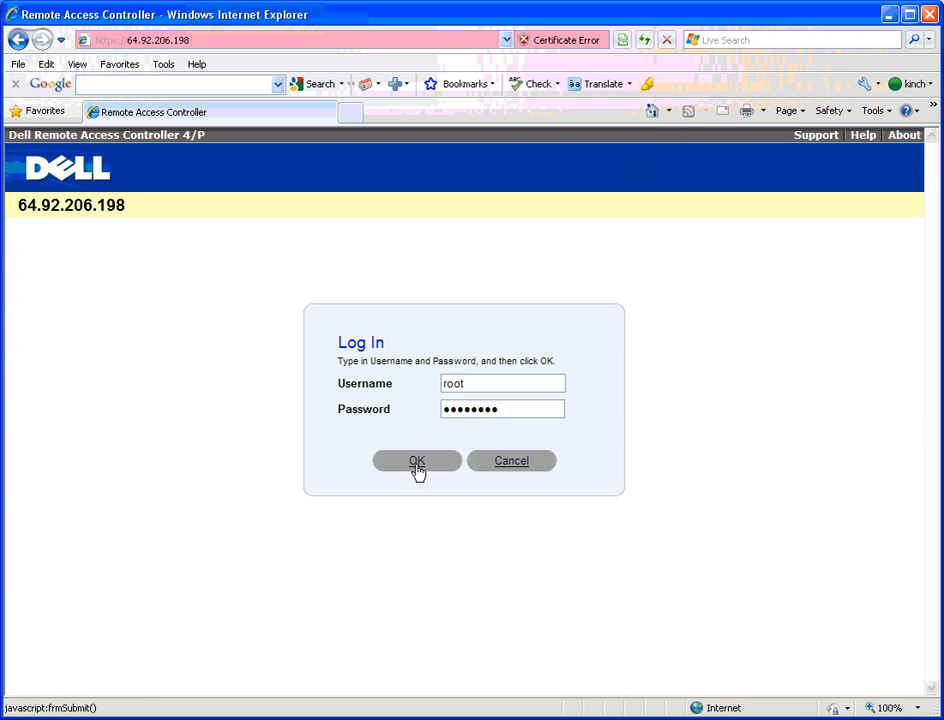
left_click(417, 461)
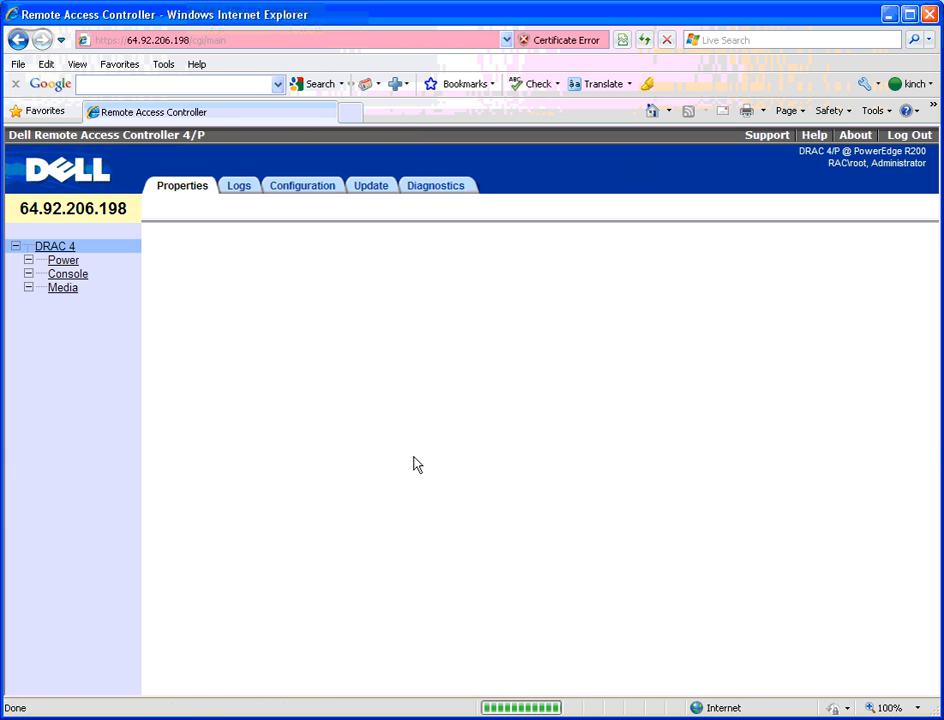
- Review the PowerEdge R200 System Summary, then go to the Power section
left_click(182, 185)
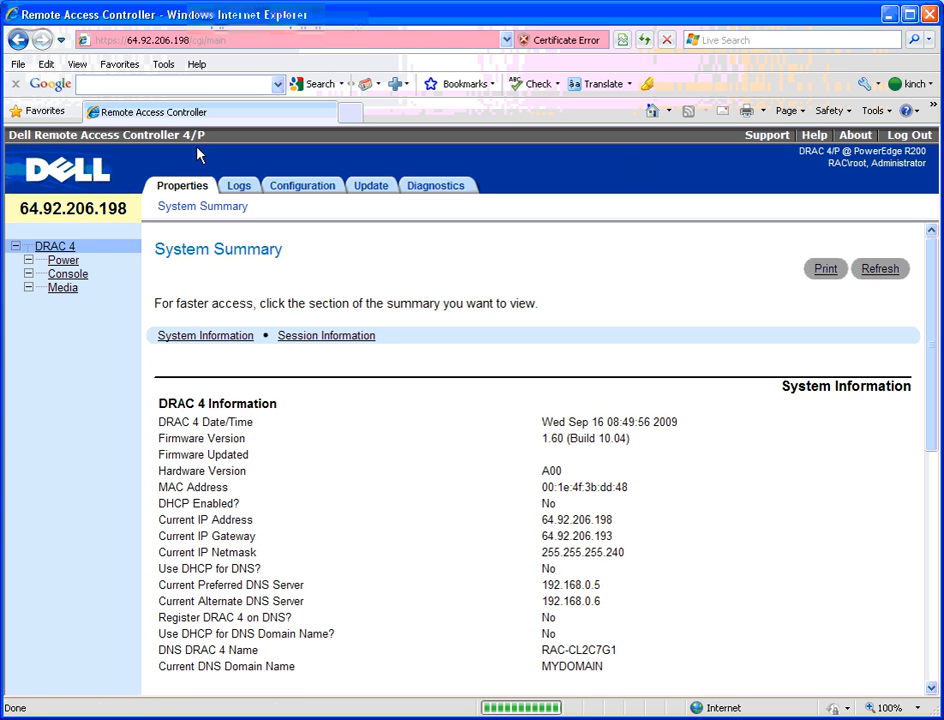
mouse_move(195, 148)
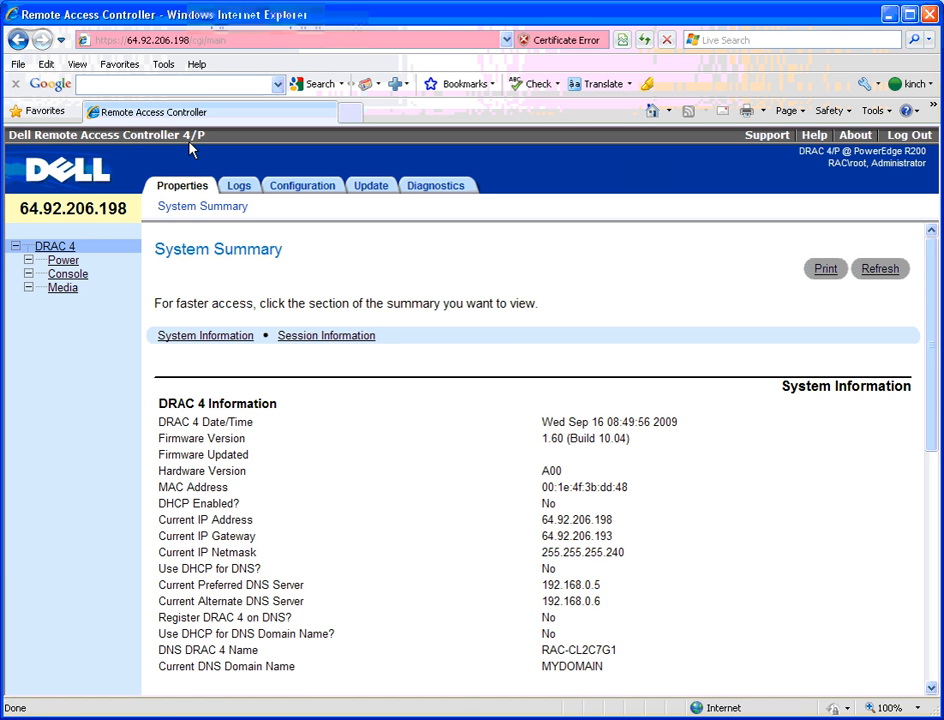
mouse_move(108, 303)
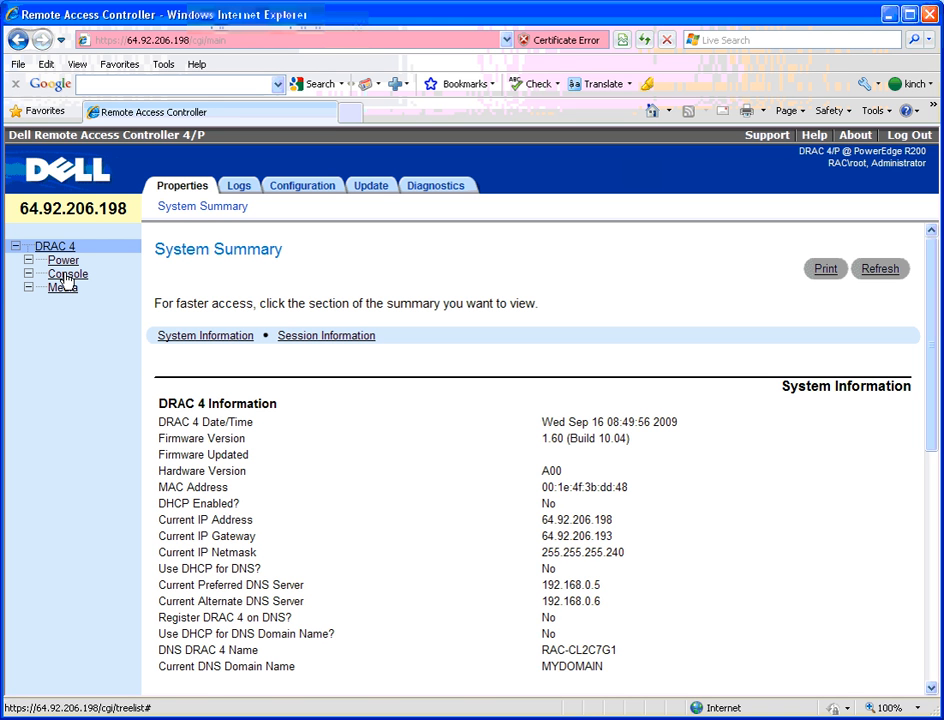
left_click(62, 260)
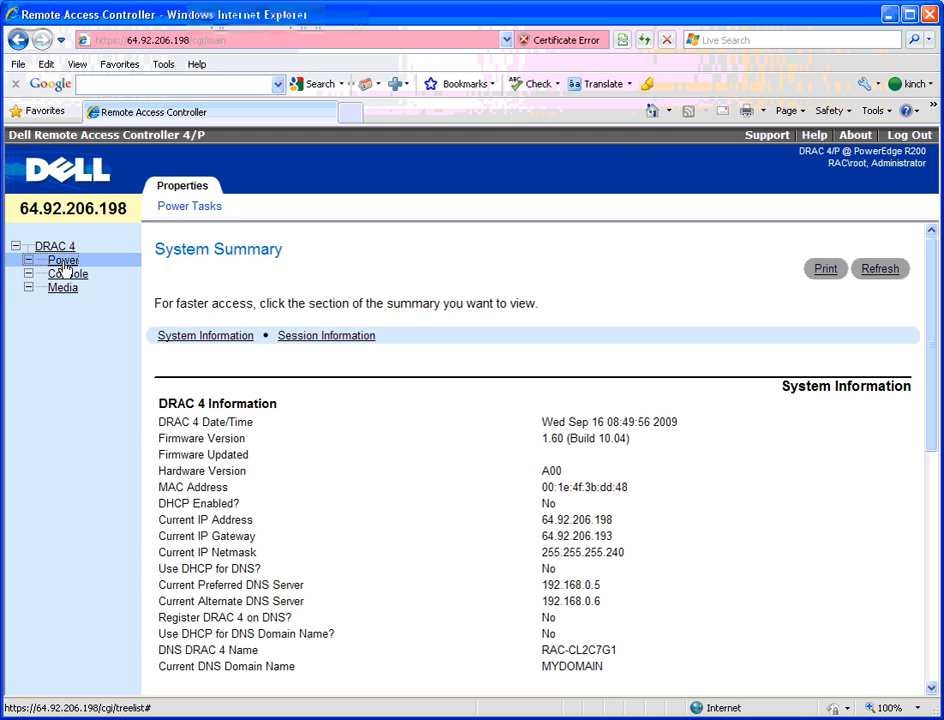
- On Server Control, apply Reboot System but cancel the confirmation so nothing reboots
left_click(189, 205)
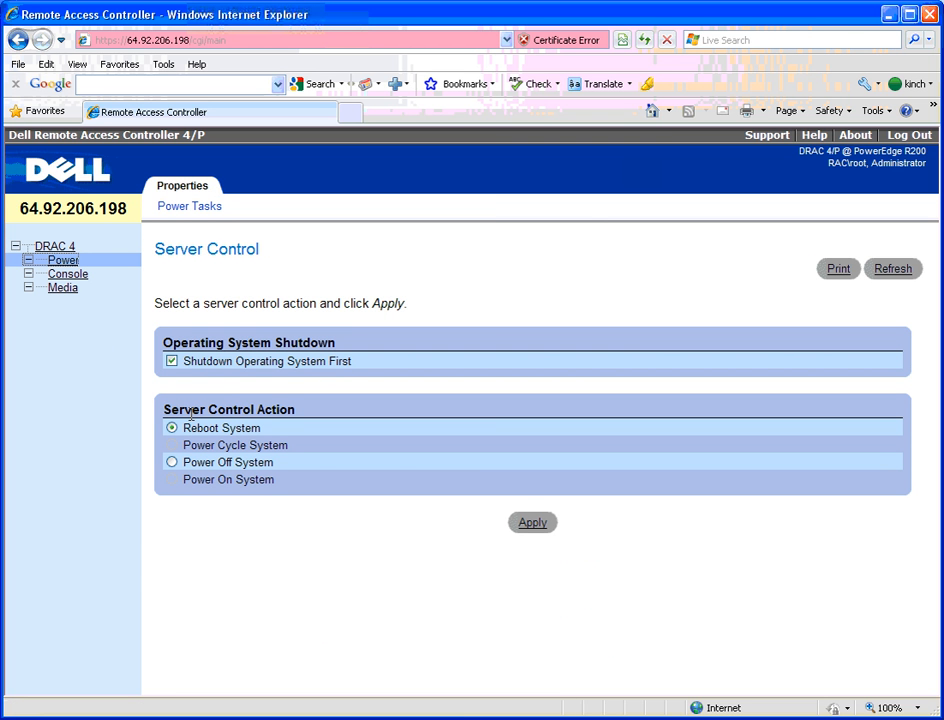
mouse_move(199, 472)
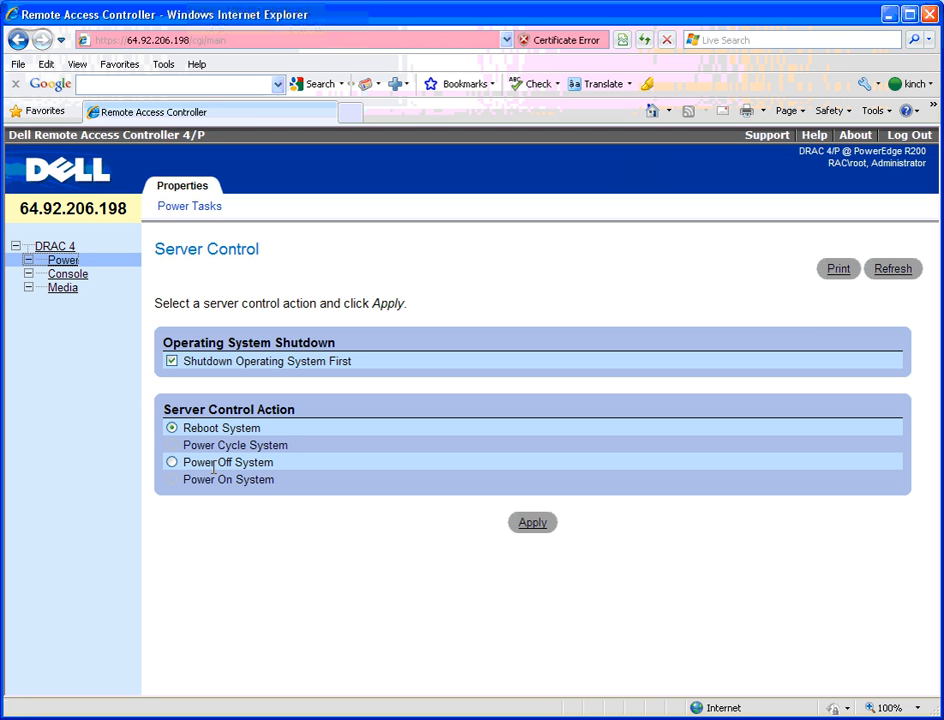
mouse_move(183, 388)
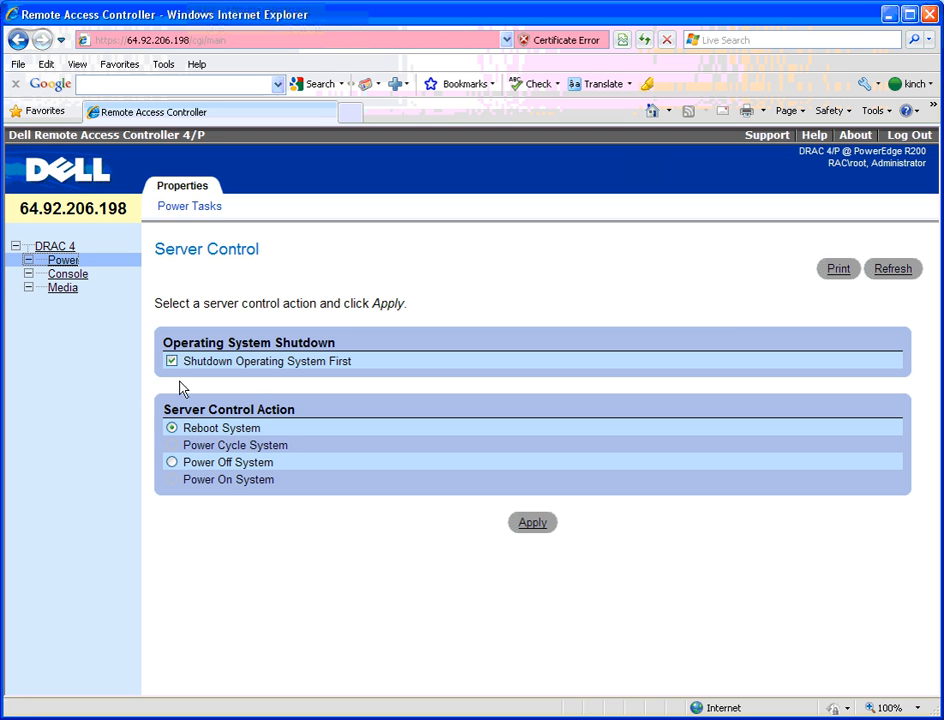
mouse_move(407, 510)
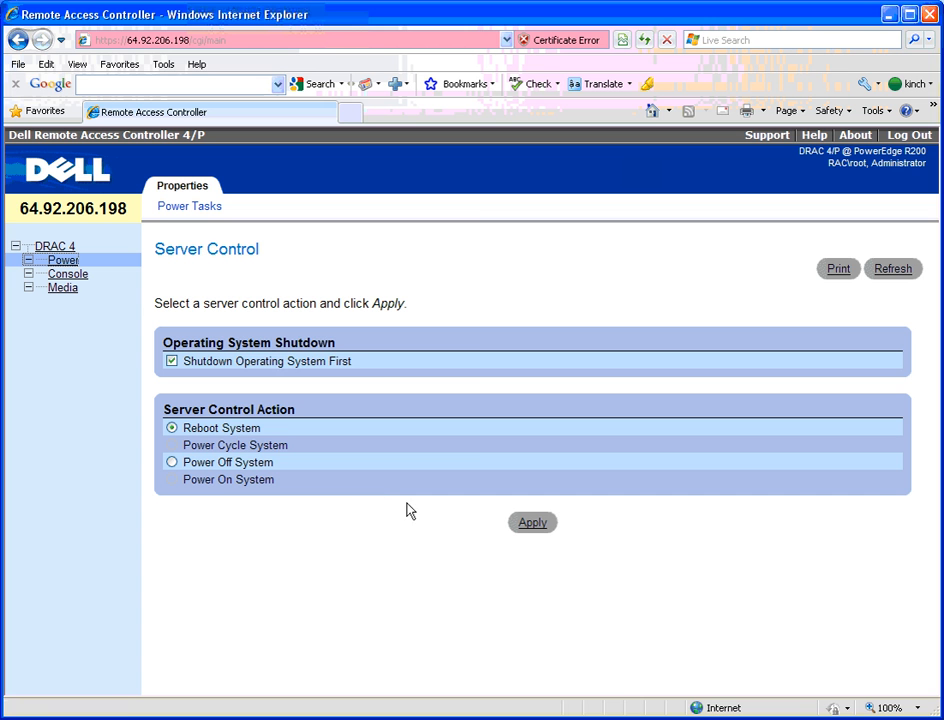
left_click(532, 522)
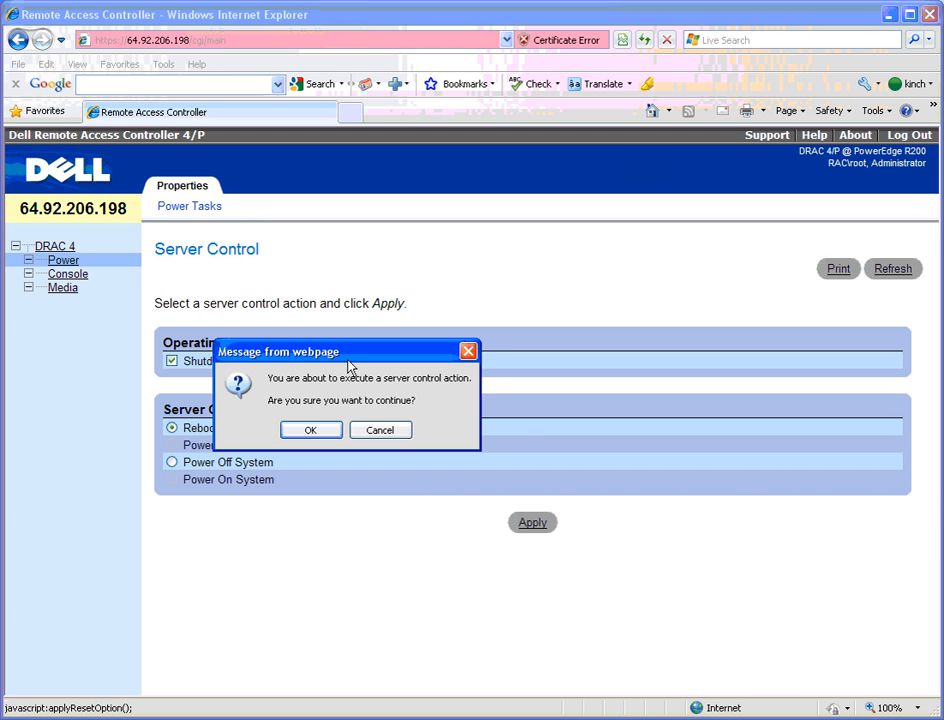
mouse_move(380, 430)
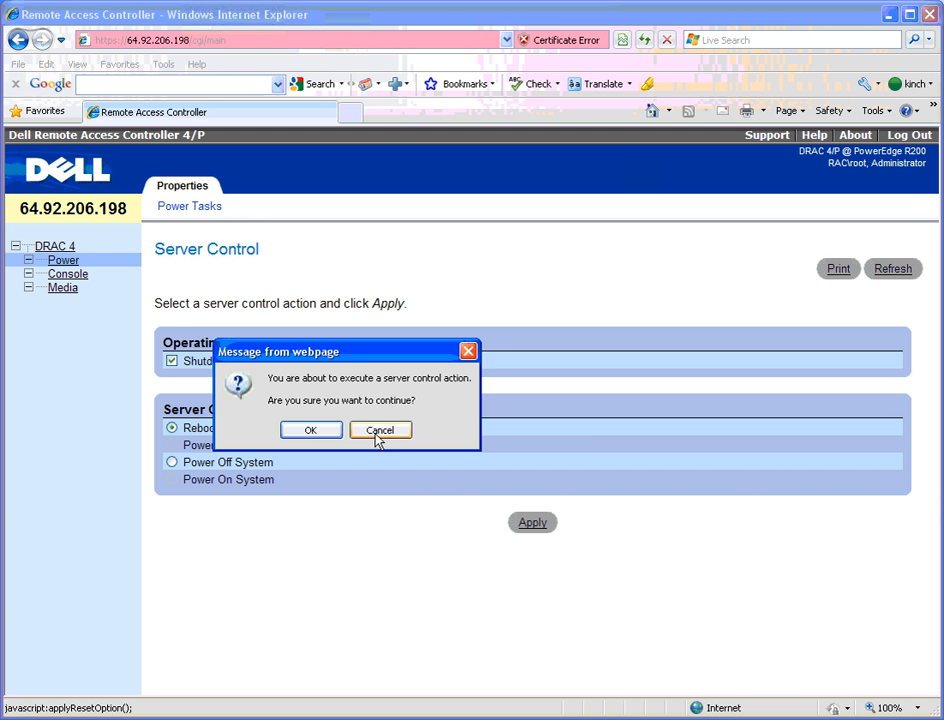
left_click(379, 429)
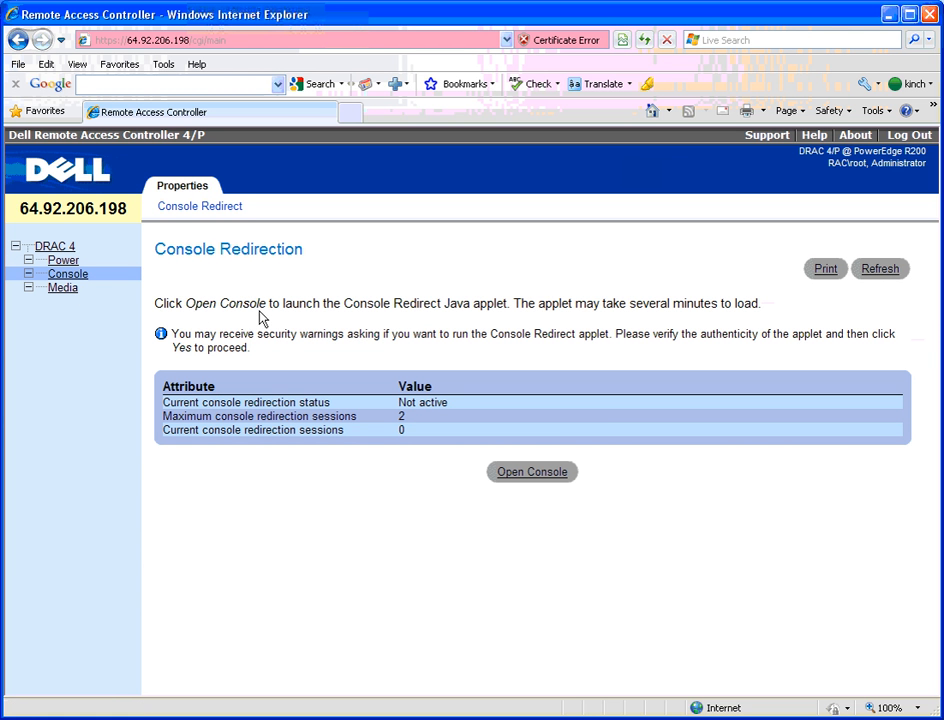
mouse_move(474, 318)
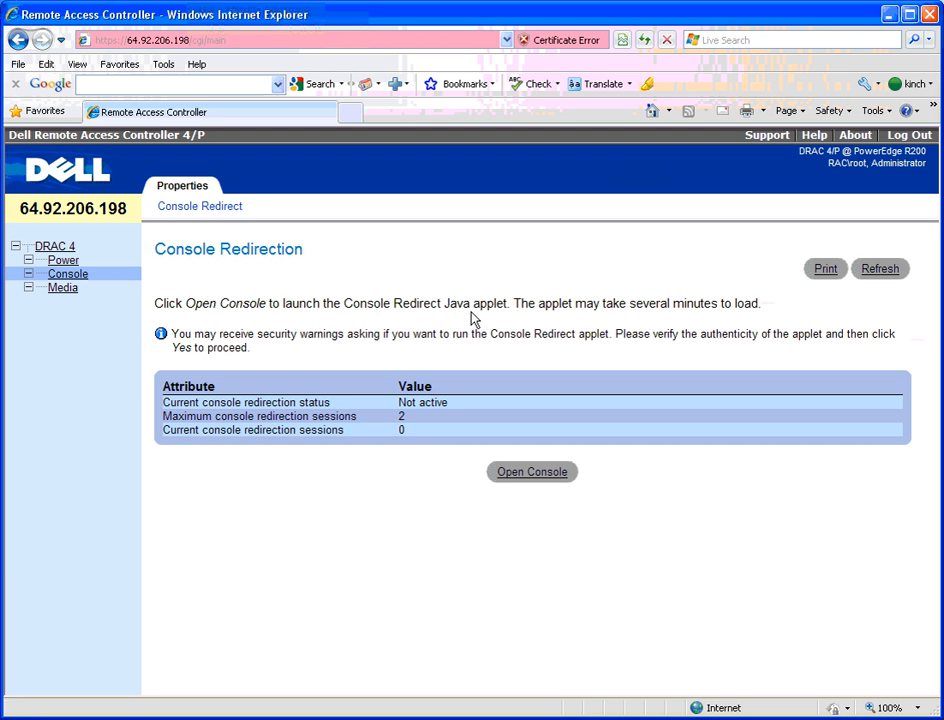
mouse_move(503, 321)
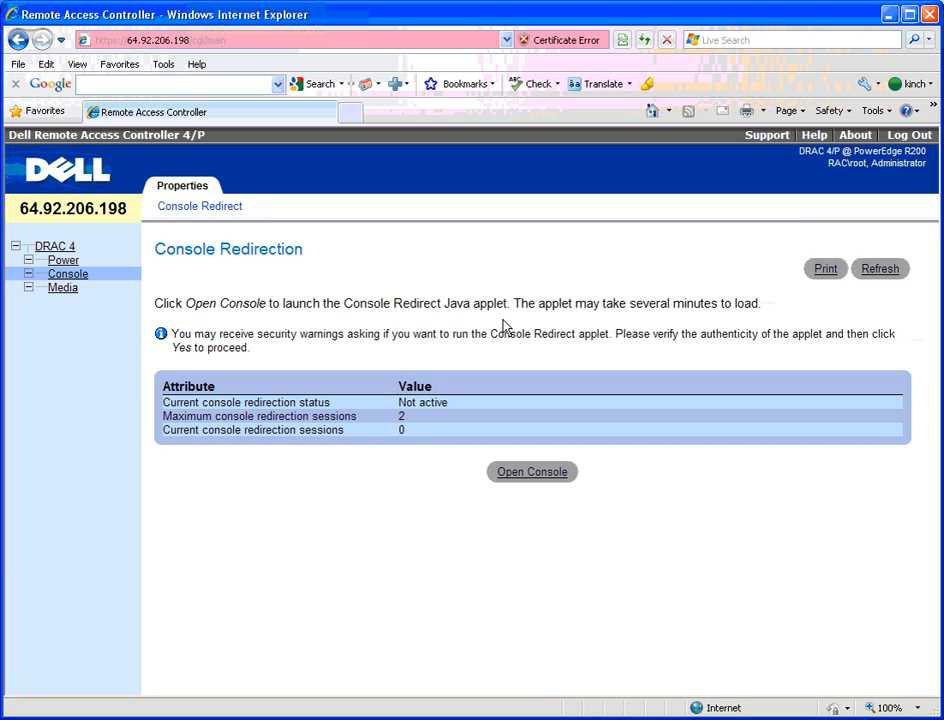
mouse_move(368, 351)
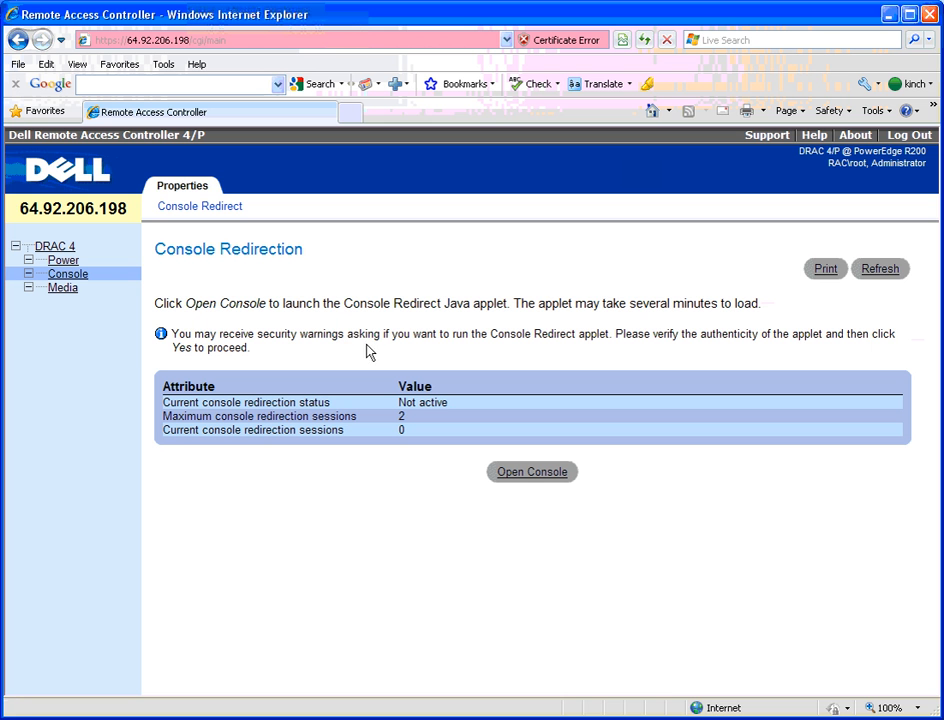
mouse_move(447, 352)
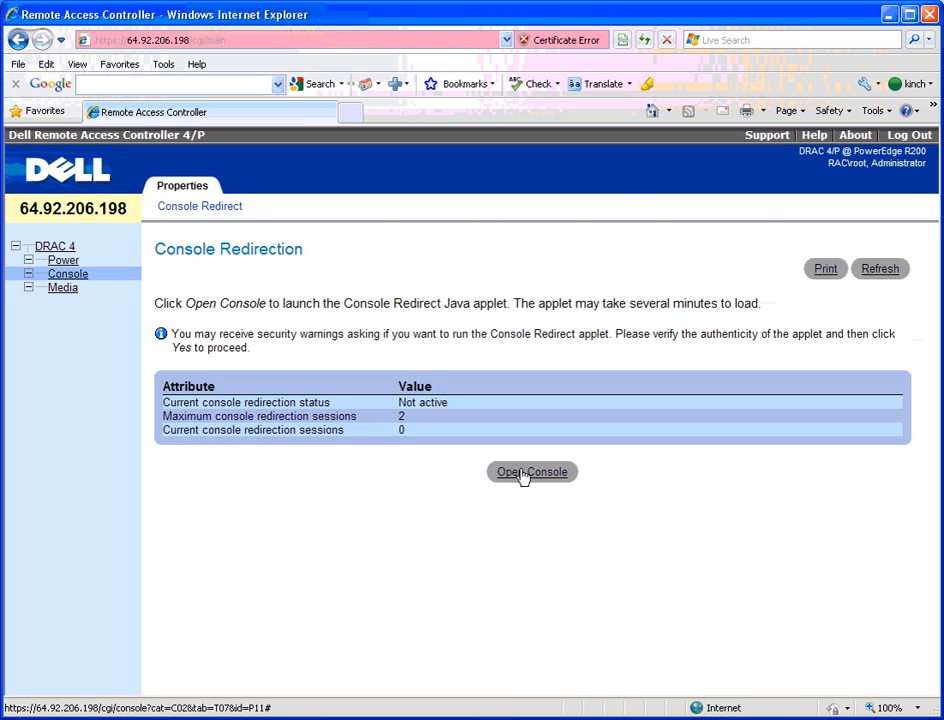
- Launch the console redirect applet from the Console Redirection page
left_click(531, 471)
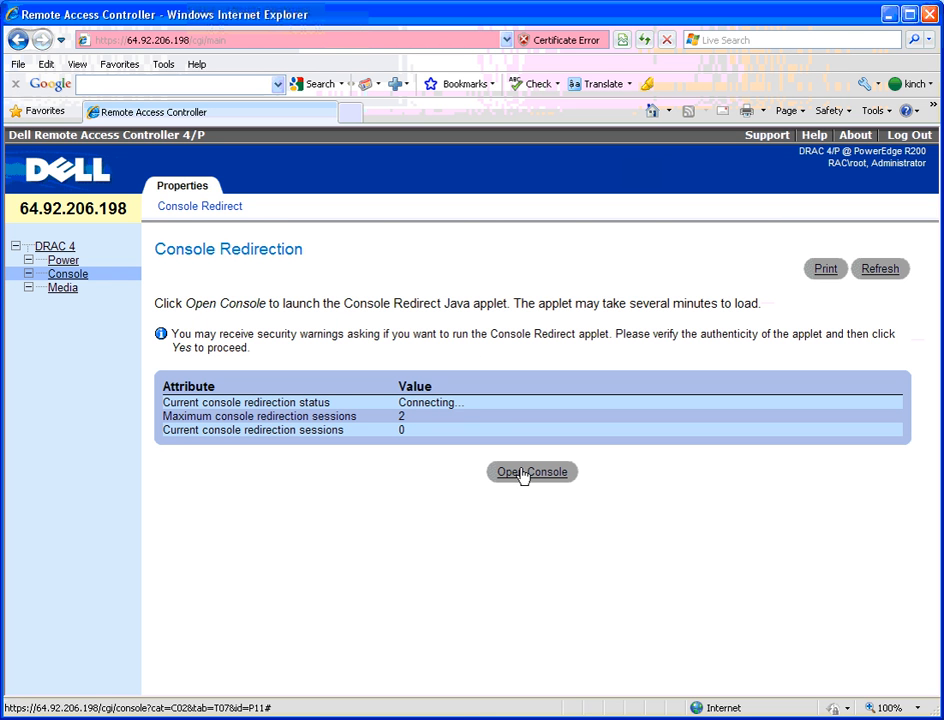
mouse_move(454, 321)
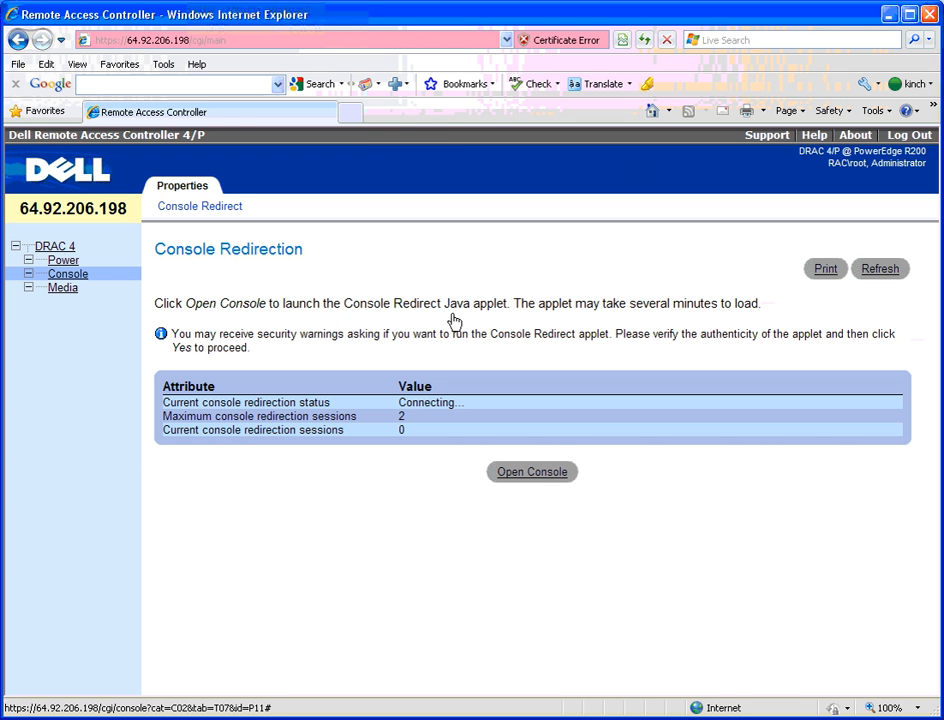
mouse_move(394, 140)
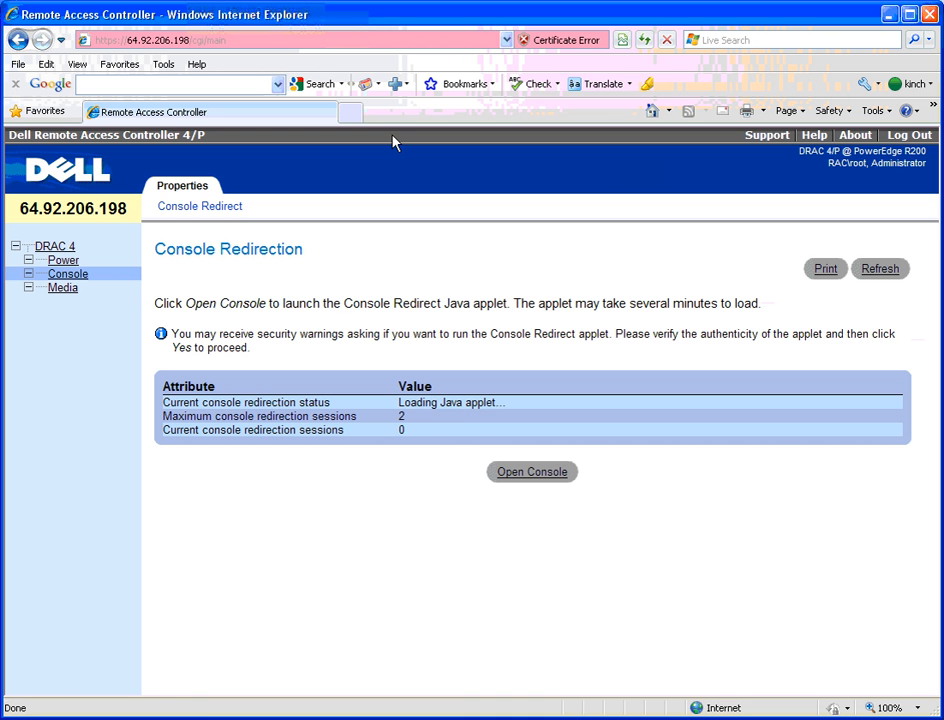
mouse_move(478, 417)
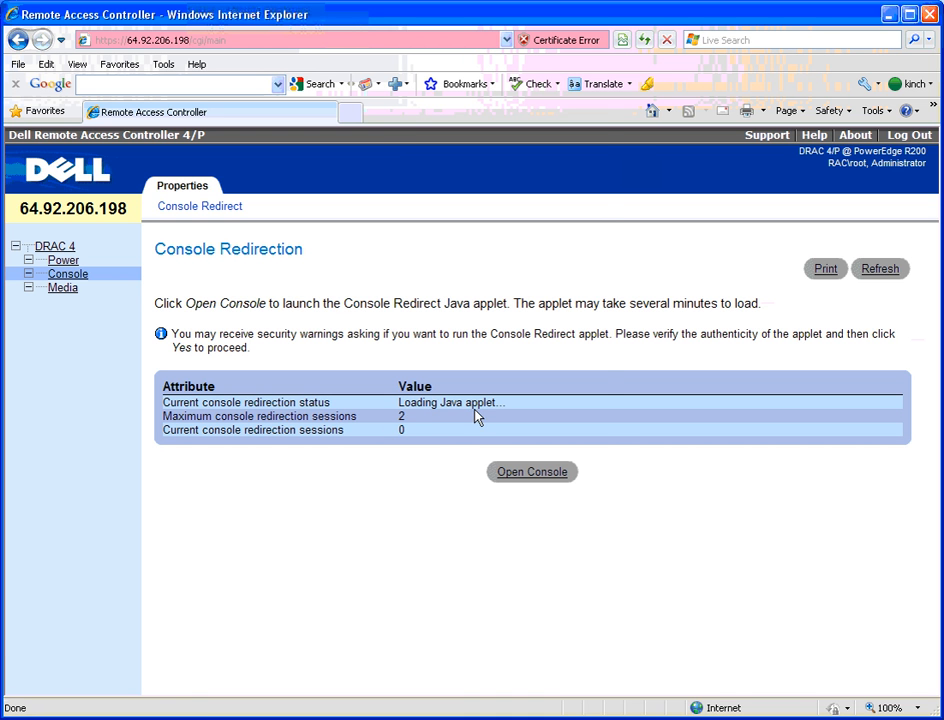
- Accept the applet prompt to open Console Redirect on the Windows Server 2003 R2 welcome screen
left_click(531, 471)
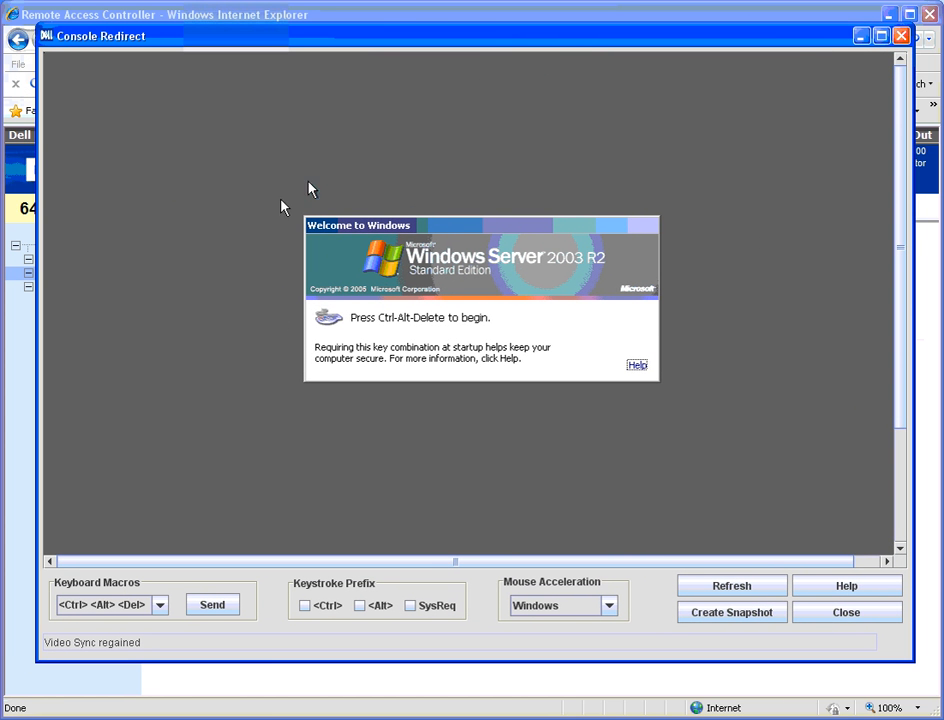
mouse_move(326, 164)
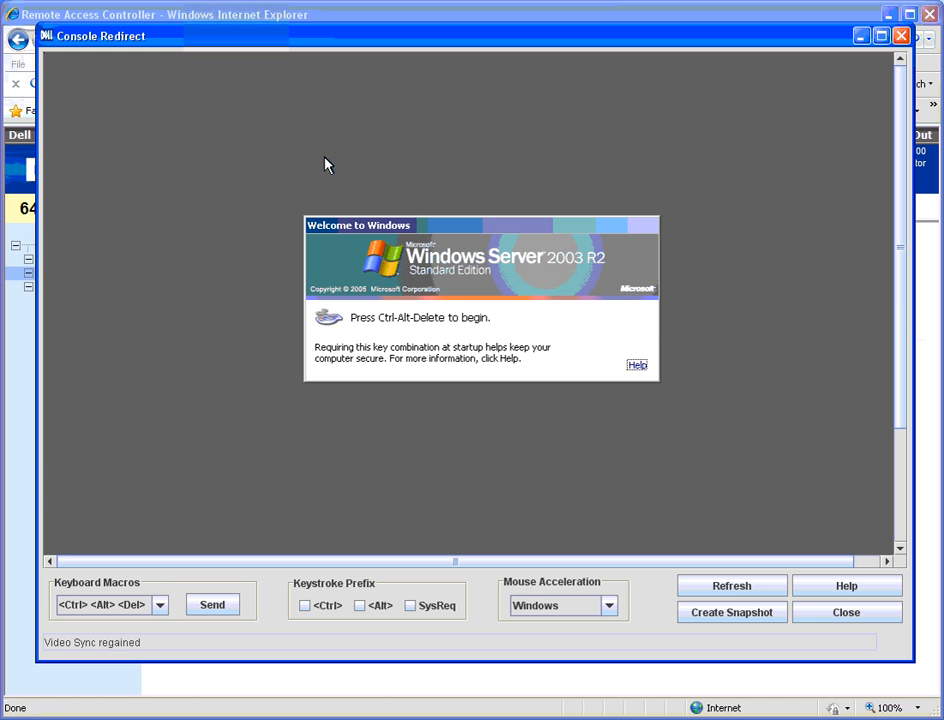
mouse_move(238, 645)
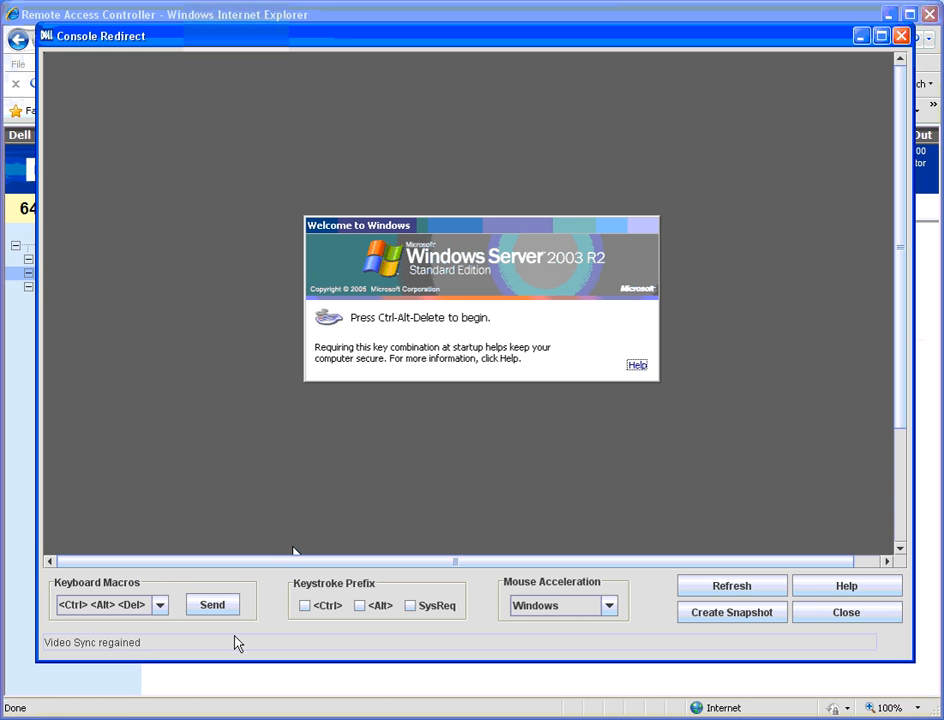
- Send the Ctrl+Alt+Del macro to the server and focus the logon password field
left_click(159, 604)
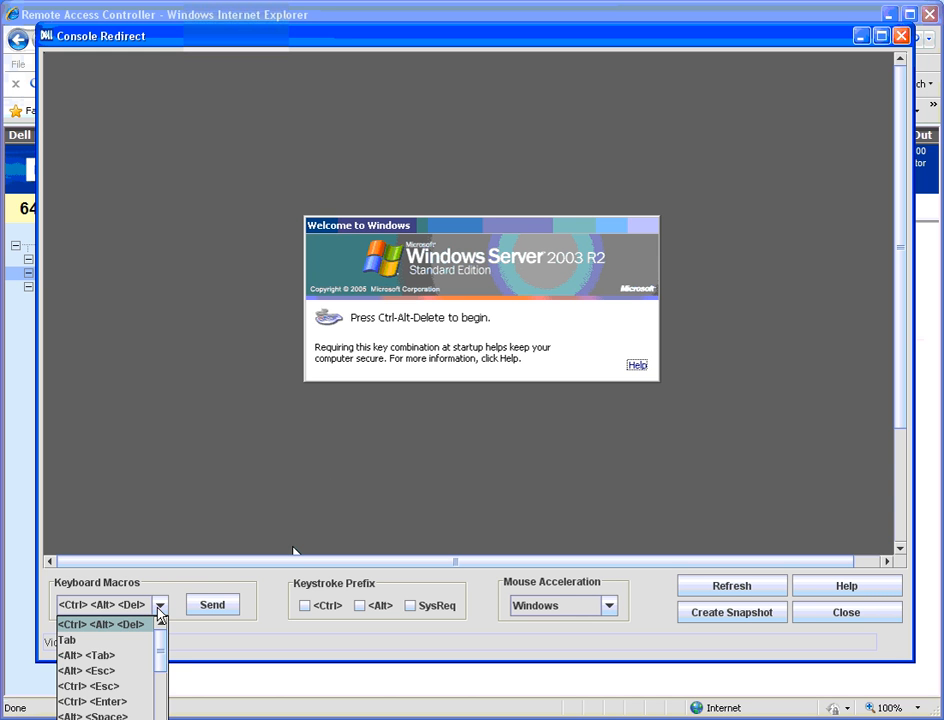
left_click(212, 605)
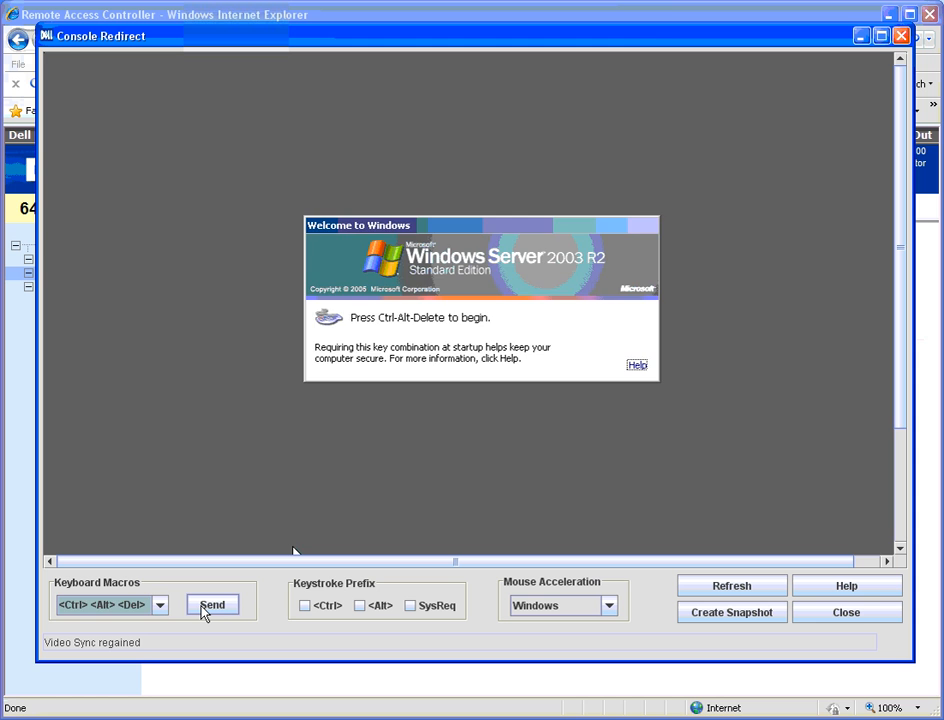
left_click(212, 605)
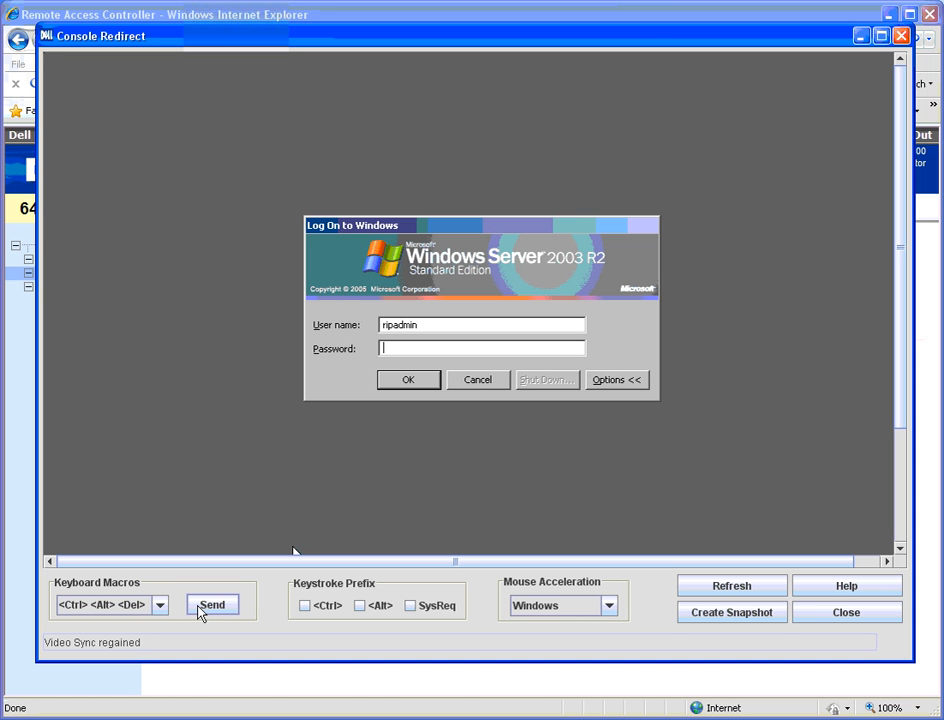
mouse_move(266, 421)
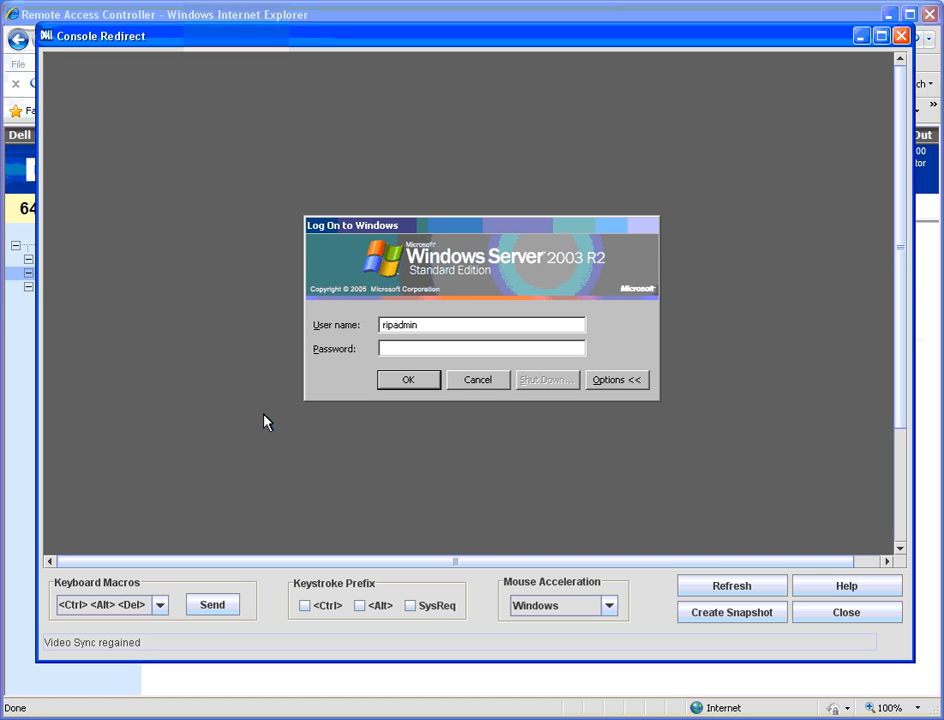
left_click(481, 348)
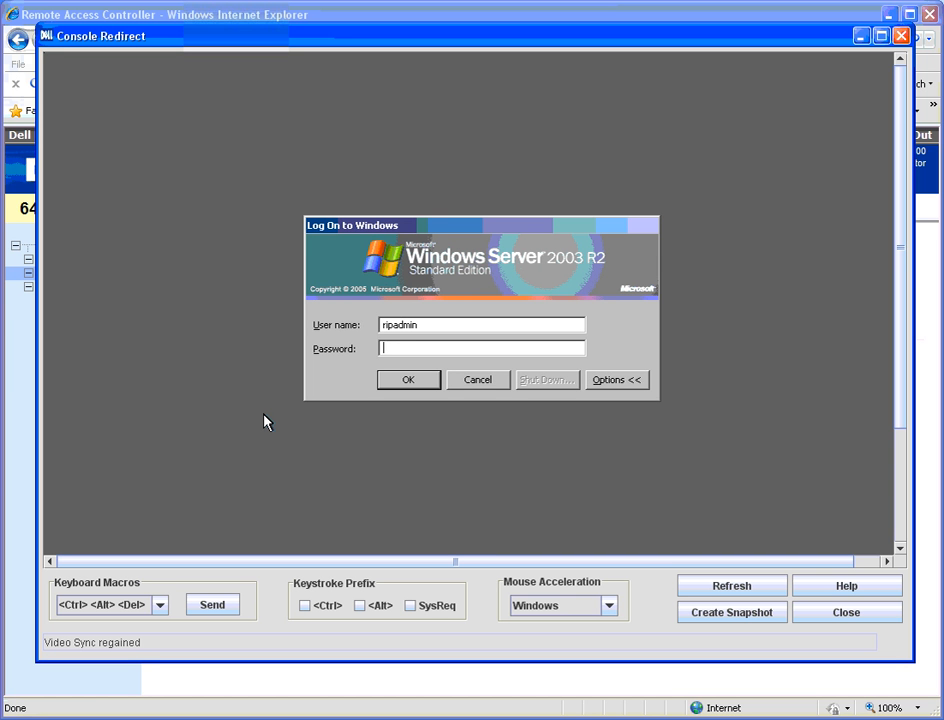